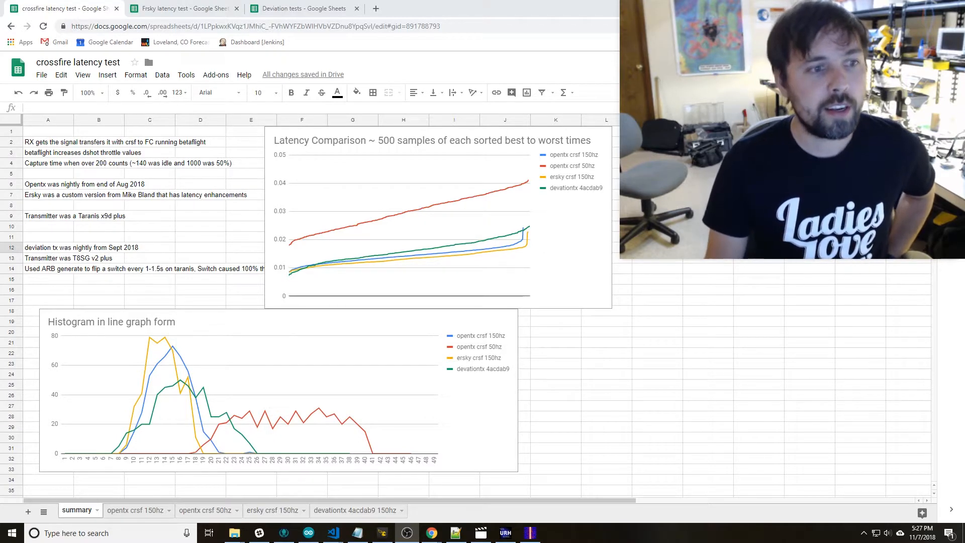
pyautogui.moveTo(214, 344)
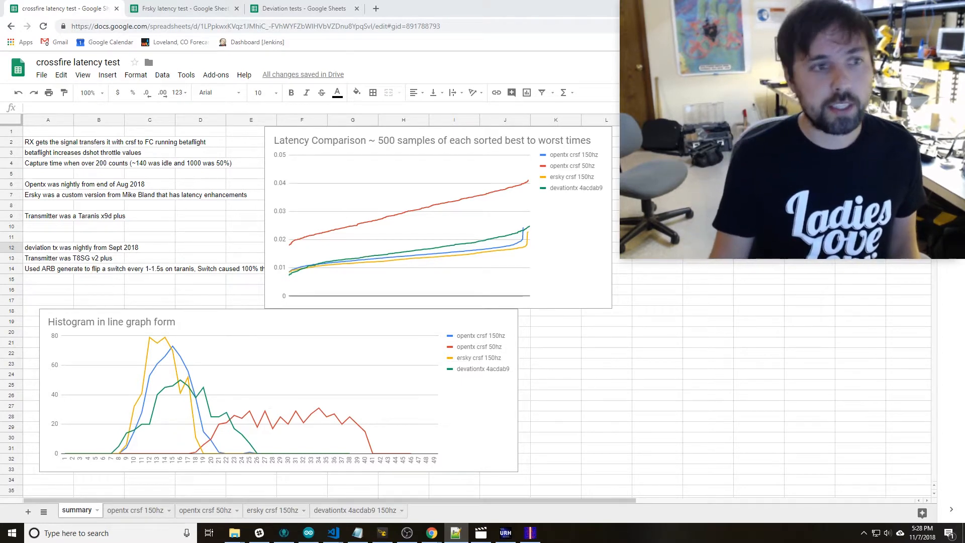
pyautogui.moveTo(157, 344)
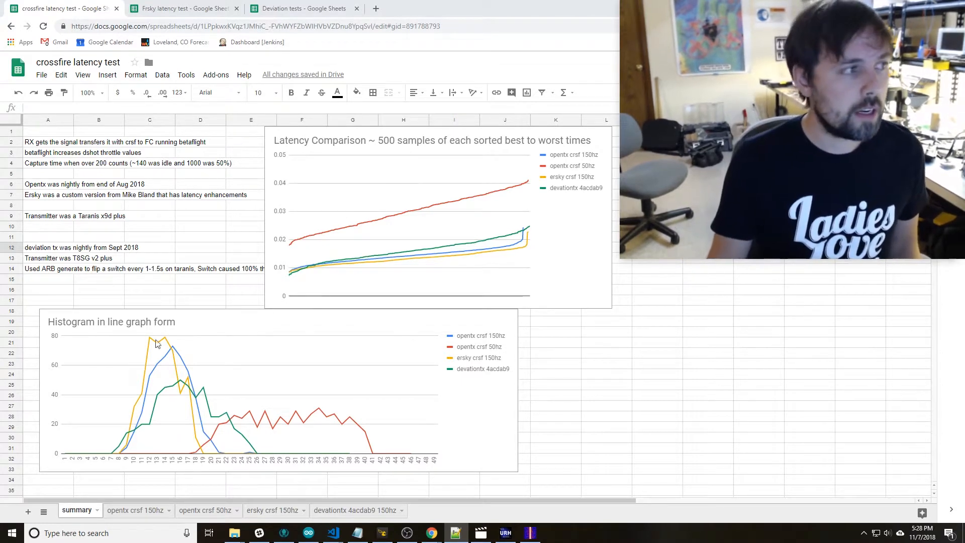
pyautogui.moveTo(328, 405)
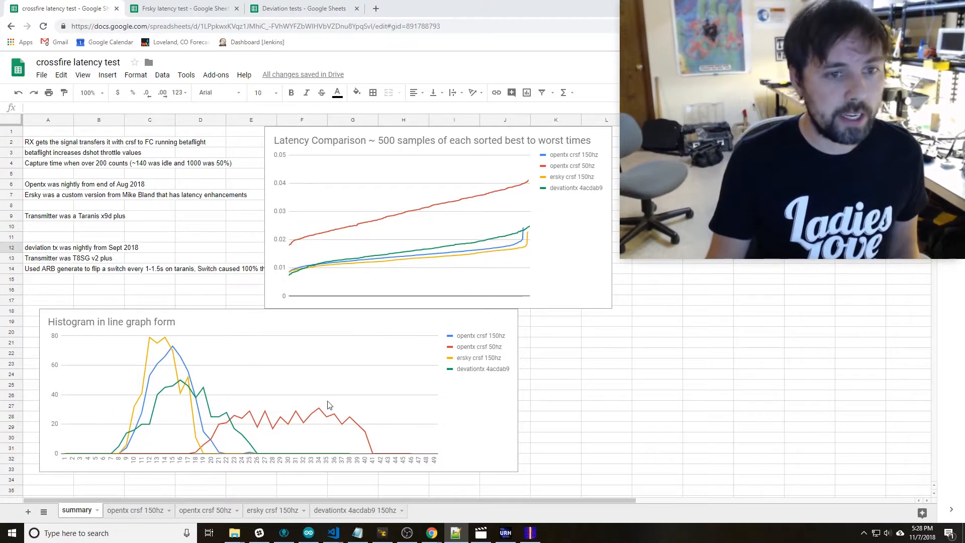
pyautogui.moveTo(464, 344)
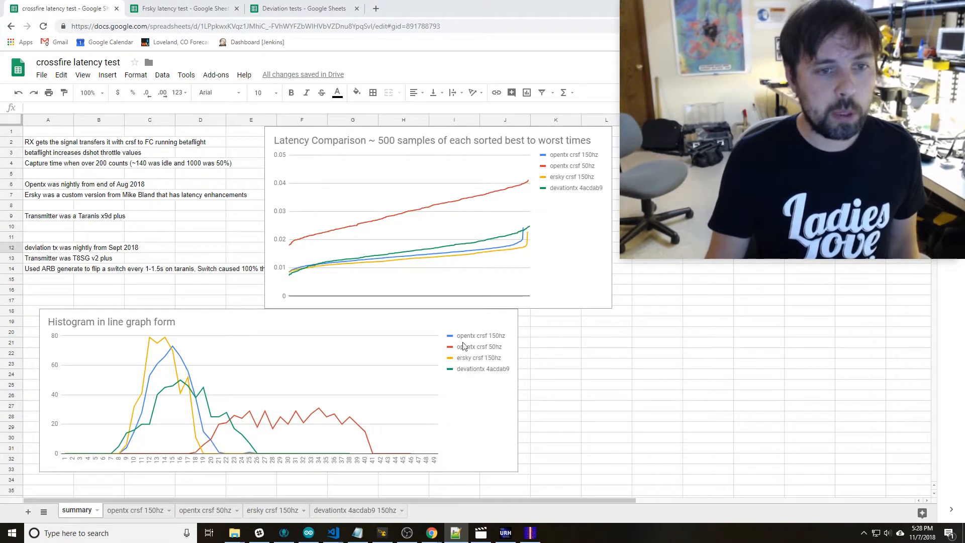
pyautogui.moveTo(514, 341)
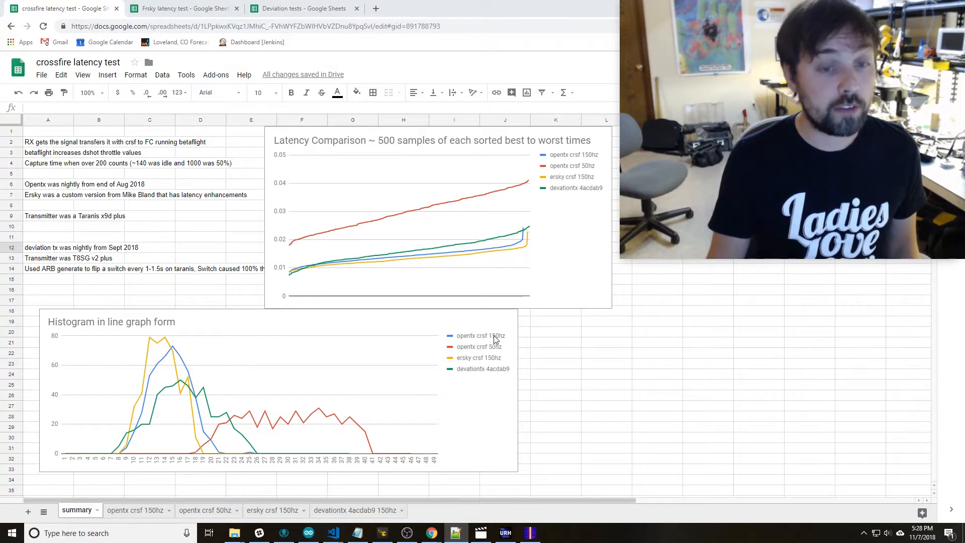
pyautogui.moveTo(509, 342)
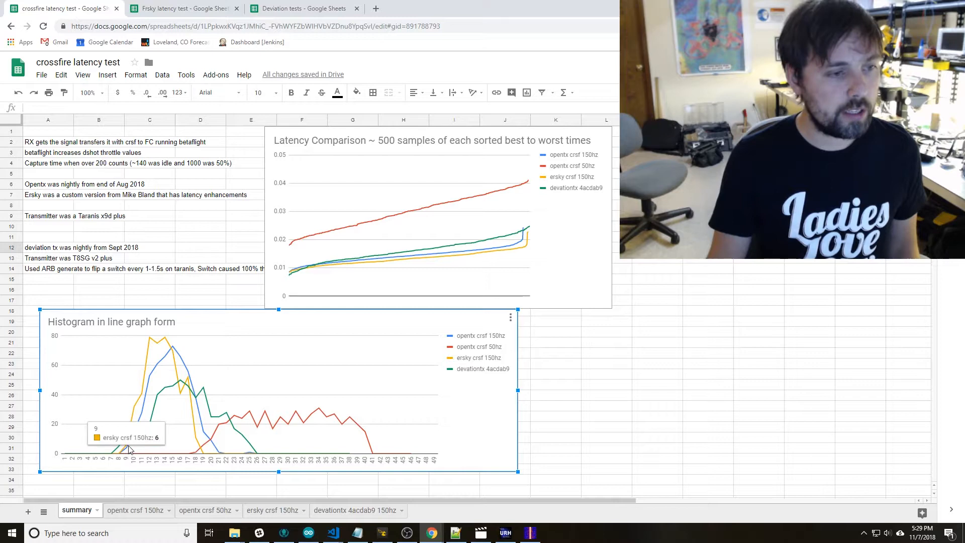
pyautogui.moveTo(219, 459)
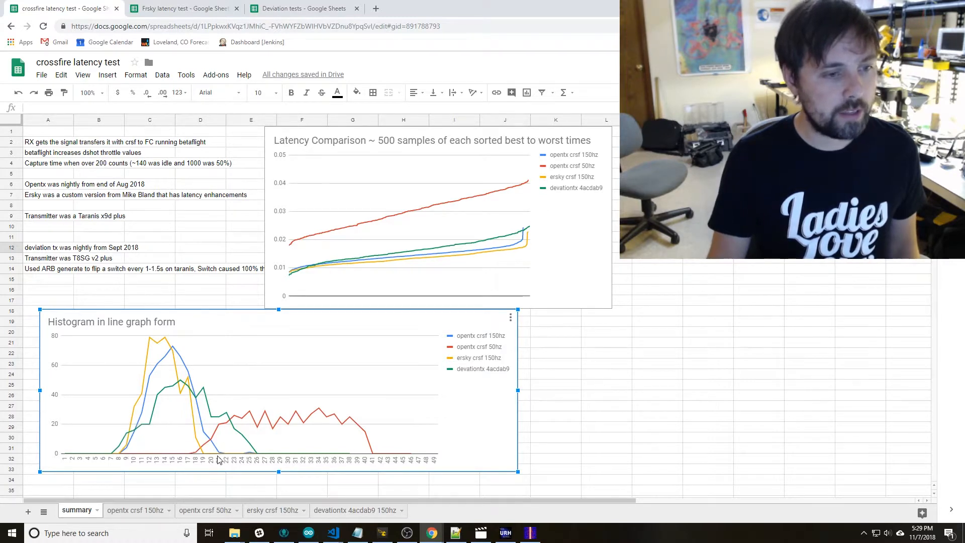
pyautogui.moveTo(218, 458)
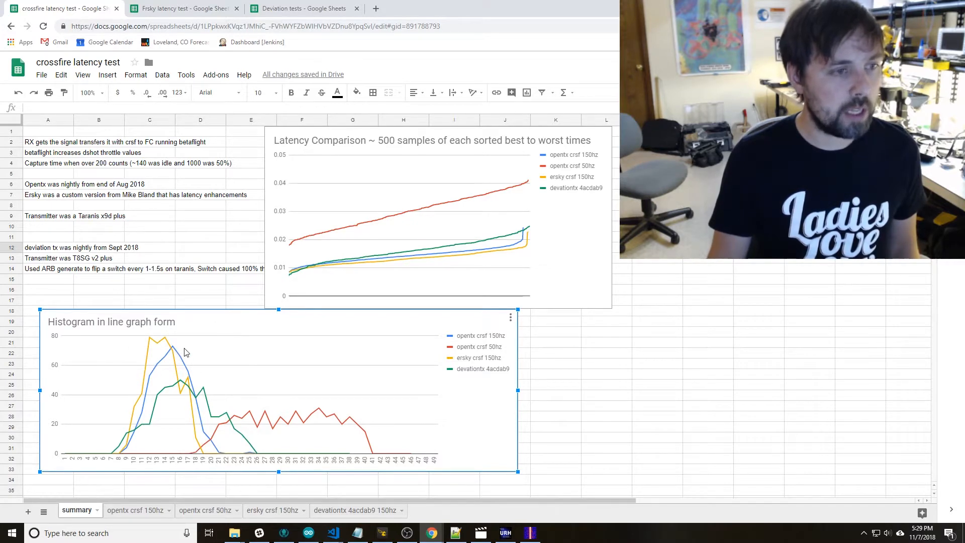
pyautogui.moveTo(174, 349)
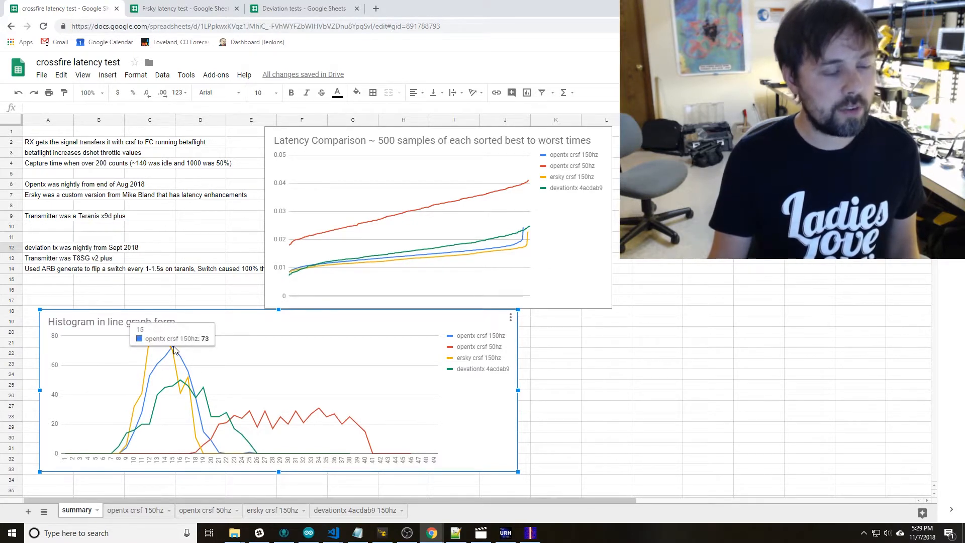
pyautogui.moveTo(214, 457)
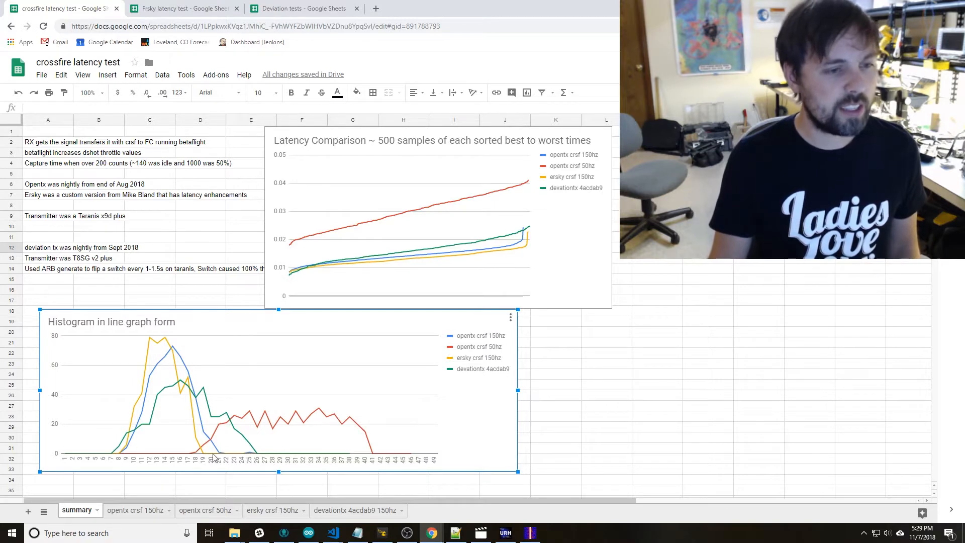
pyautogui.moveTo(100, 444)
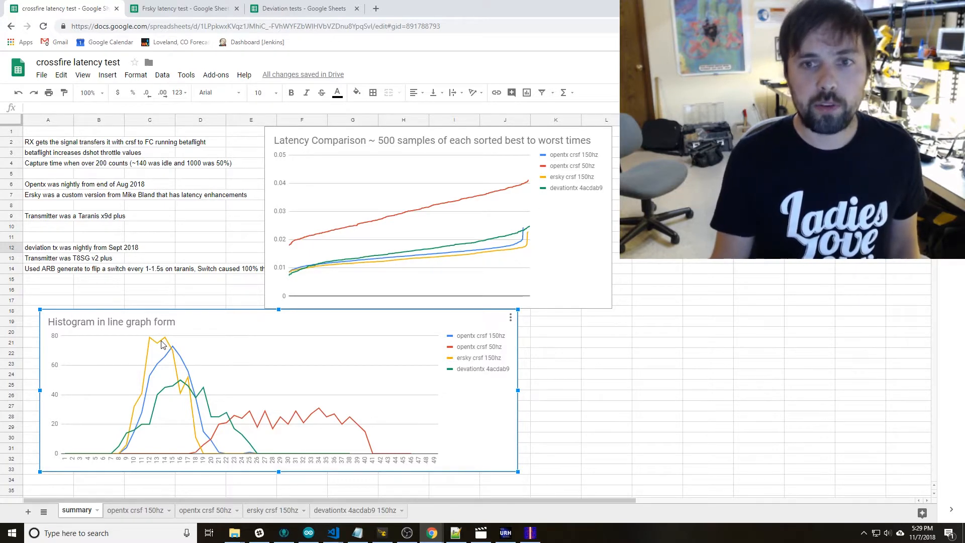
pyautogui.moveTo(139, 392)
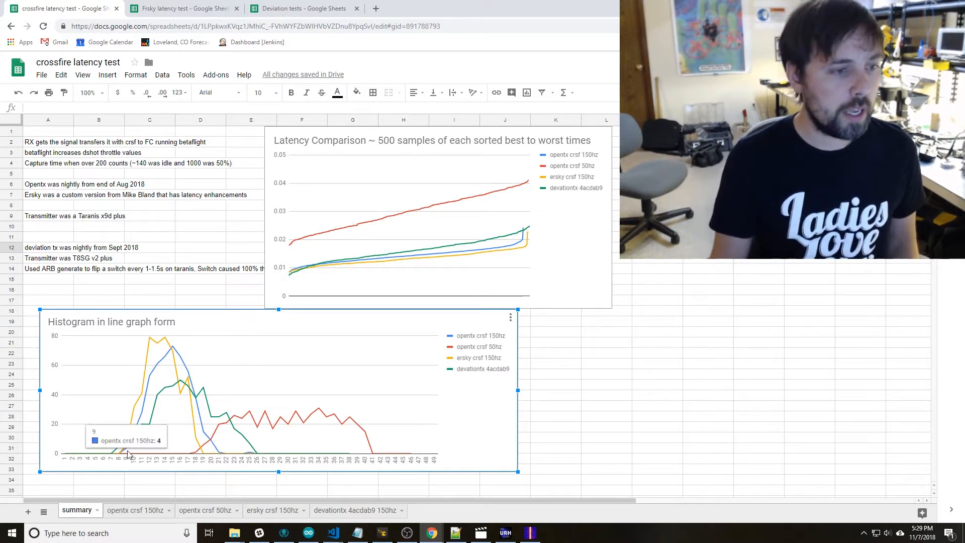
pyautogui.moveTo(142, 344)
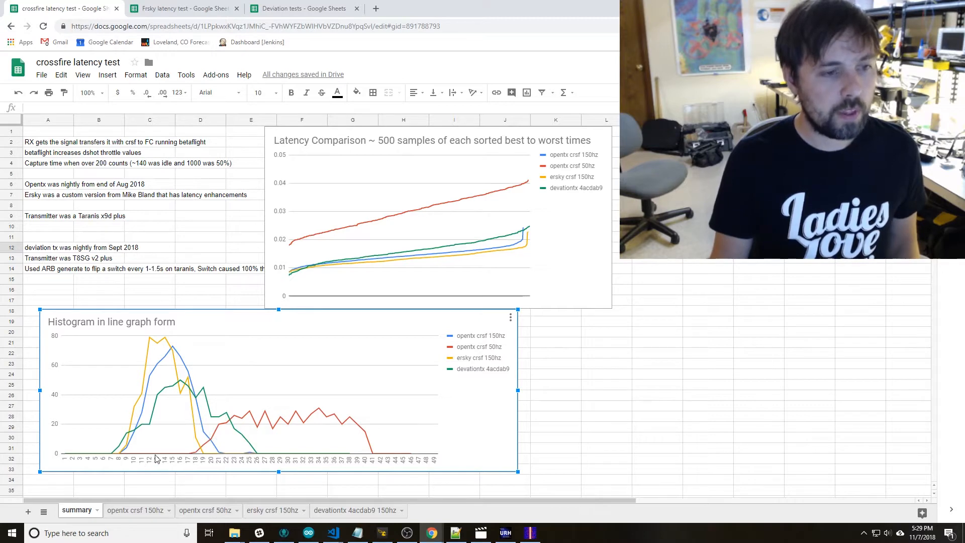
pyautogui.moveTo(196, 386)
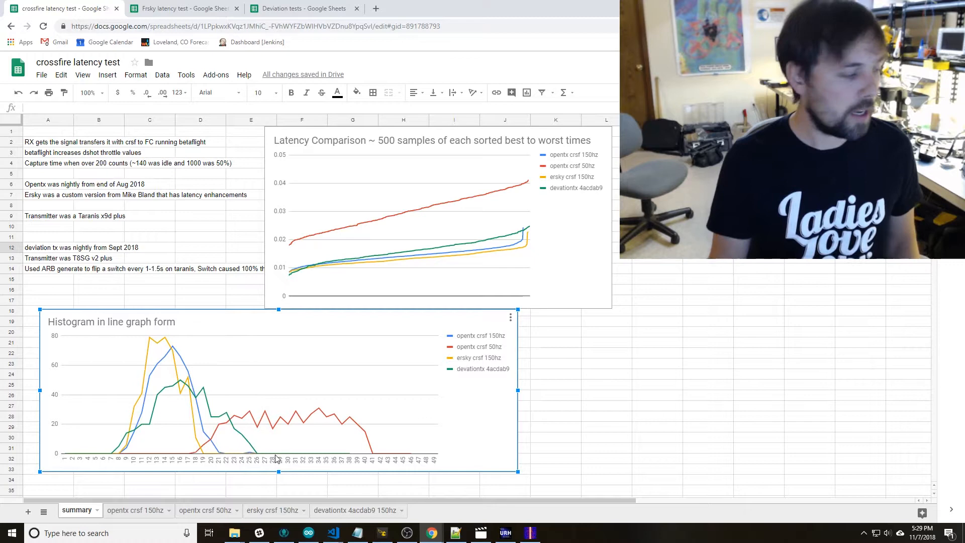
pyautogui.moveTo(273, 458)
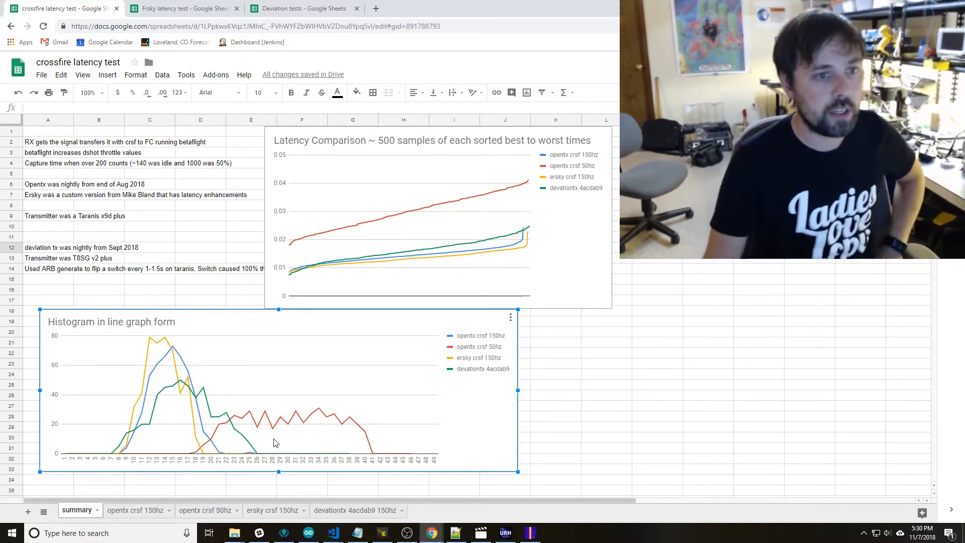
pyautogui.moveTo(203, 385)
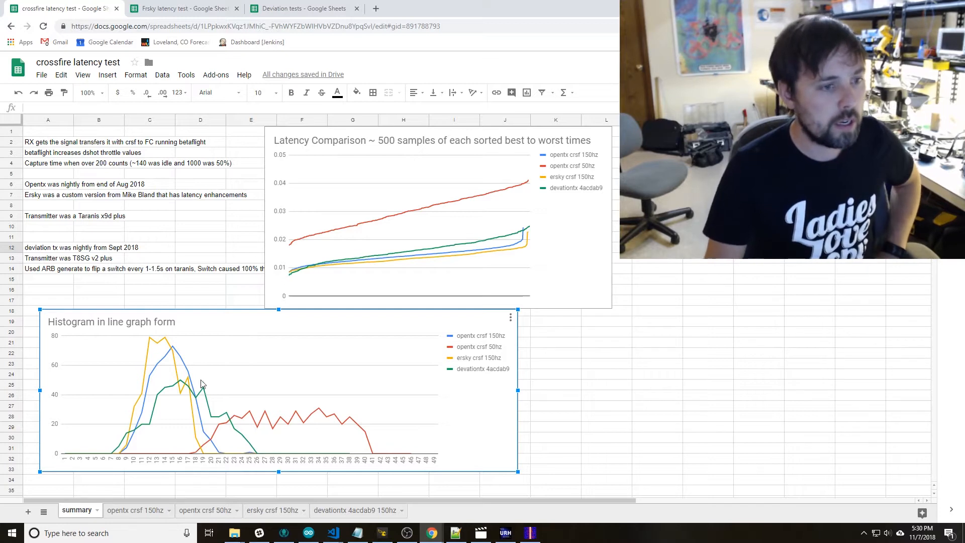
pyautogui.moveTo(172, 388)
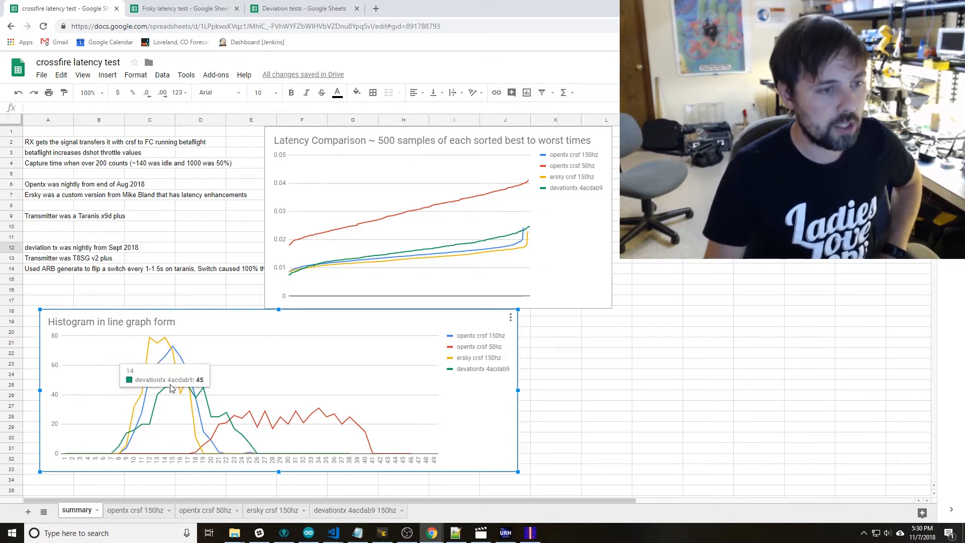
pyautogui.moveTo(242, 439)
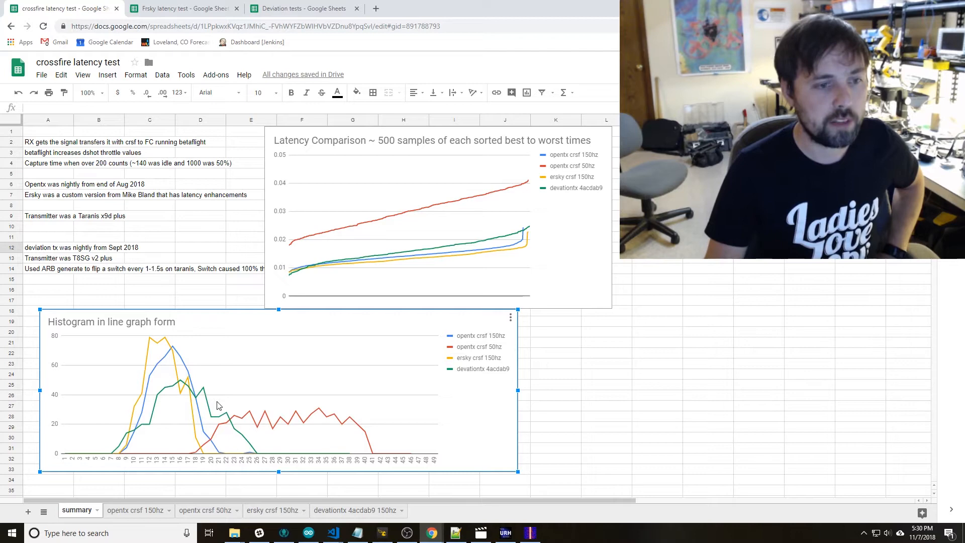
pyautogui.moveTo(180, 455)
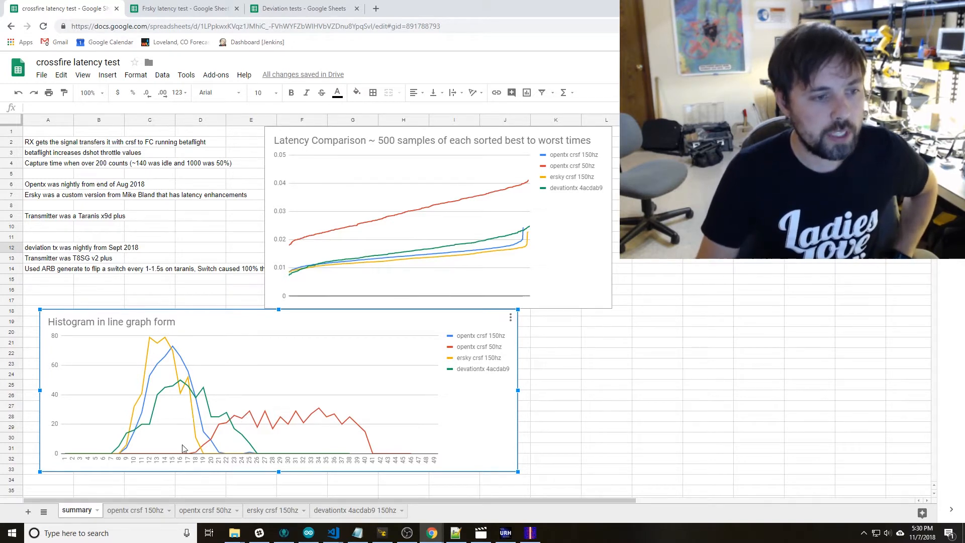
pyautogui.moveTo(193, 454)
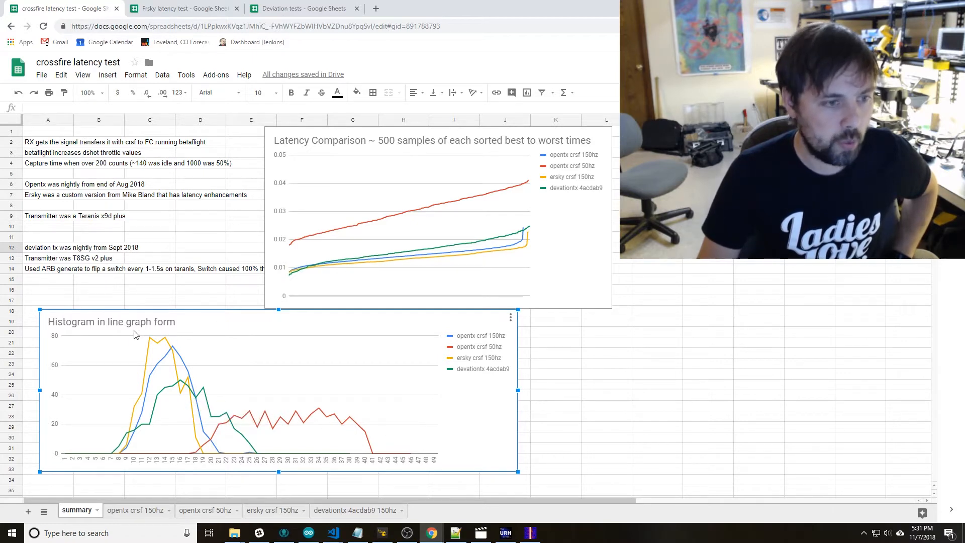
pyautogui.moveTo(169, 350)
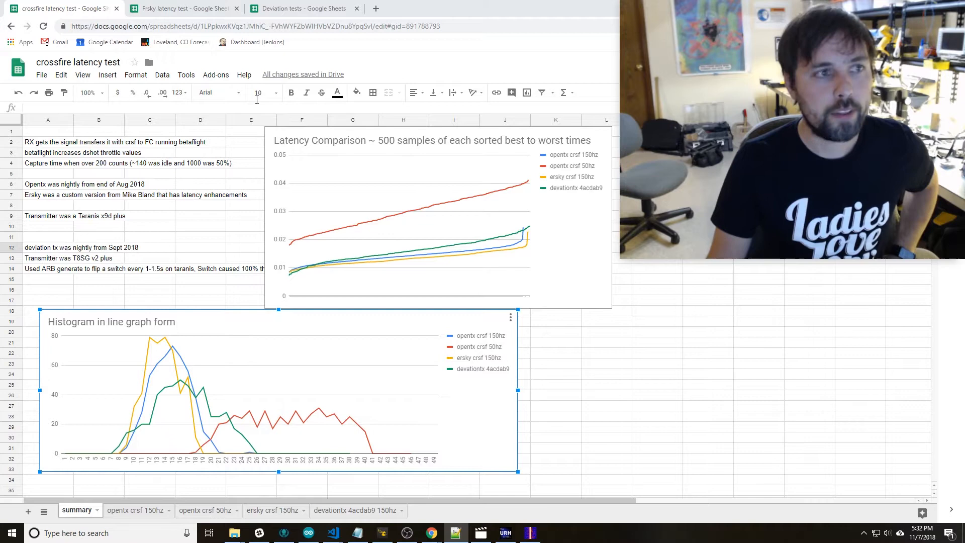
pyautogui.moveTo(182, 8)
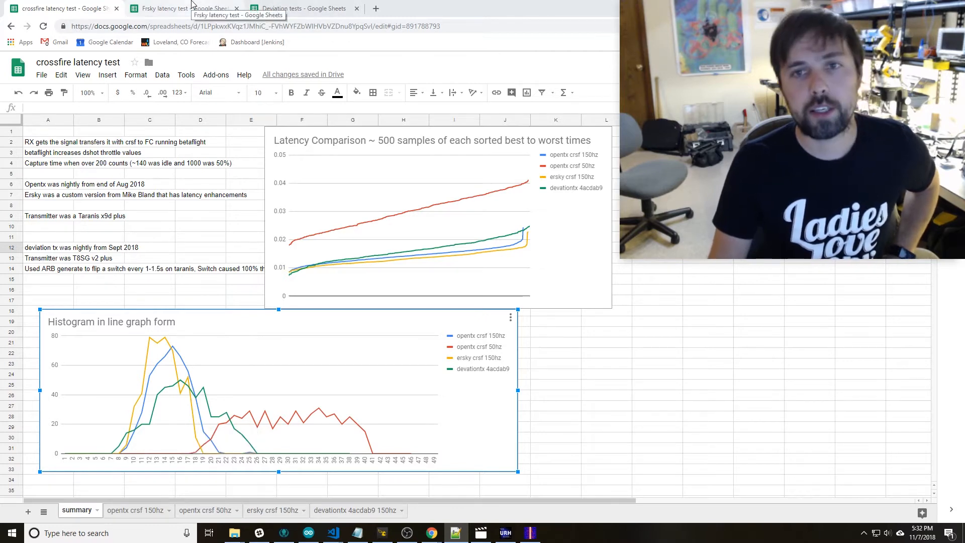
# Bring the Frsky latency test spreadsheet to the front after reviewing the crossfire charts
pyautogui.click(164, 8)
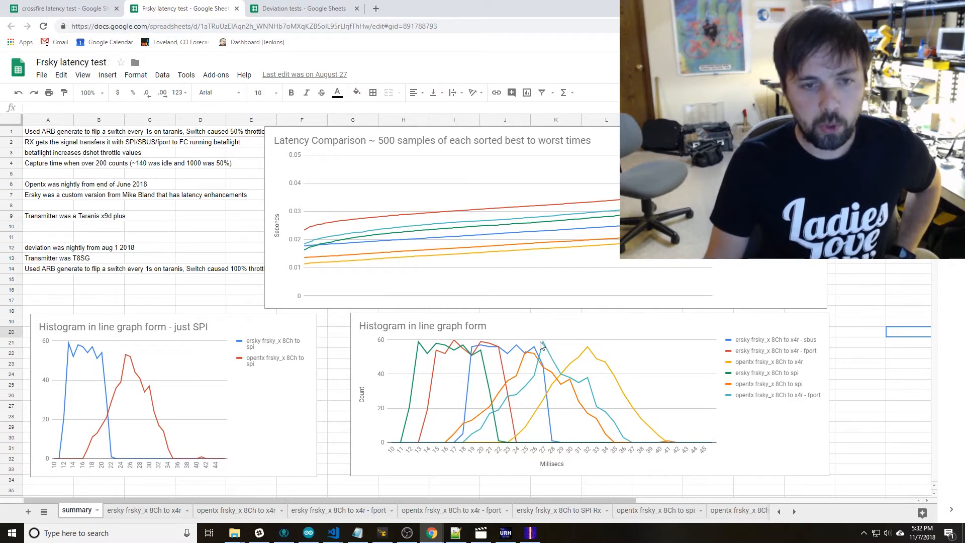
# Read a Frsky histogram value (opentx x4r fport, 59 in bin 27), then return to the crossfire spreadsheet
pyautogui.click(542, 345)
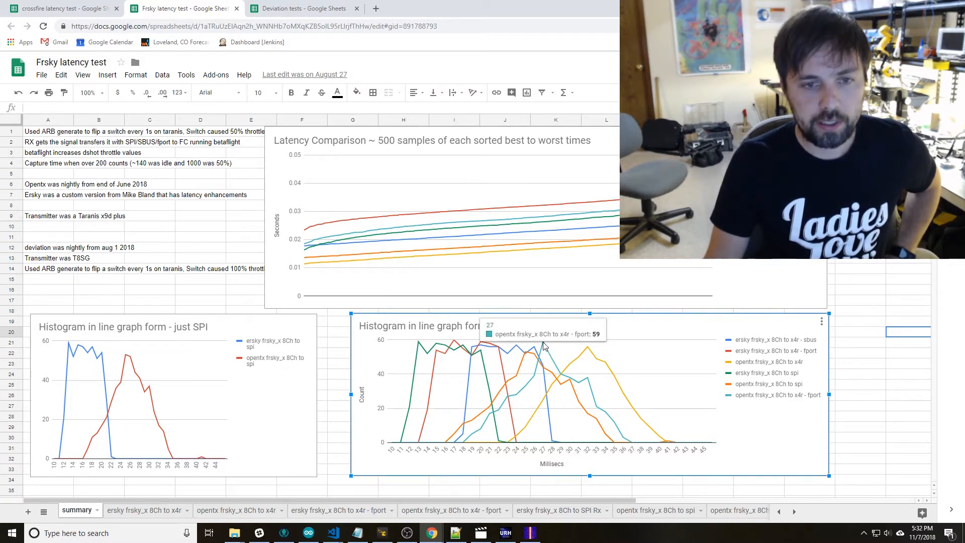
pyautogui.moveTo(544, 423)
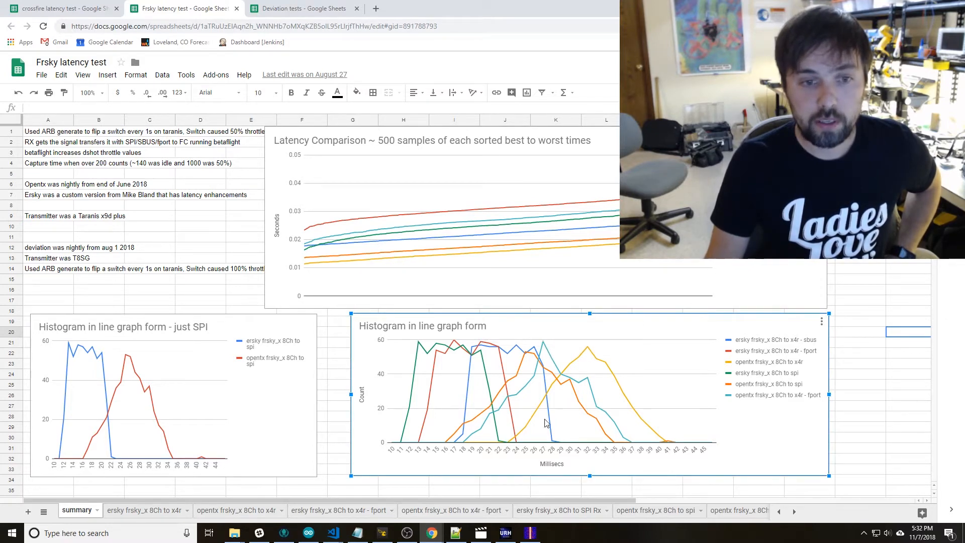
pyautogui.moveTo(506, 446)
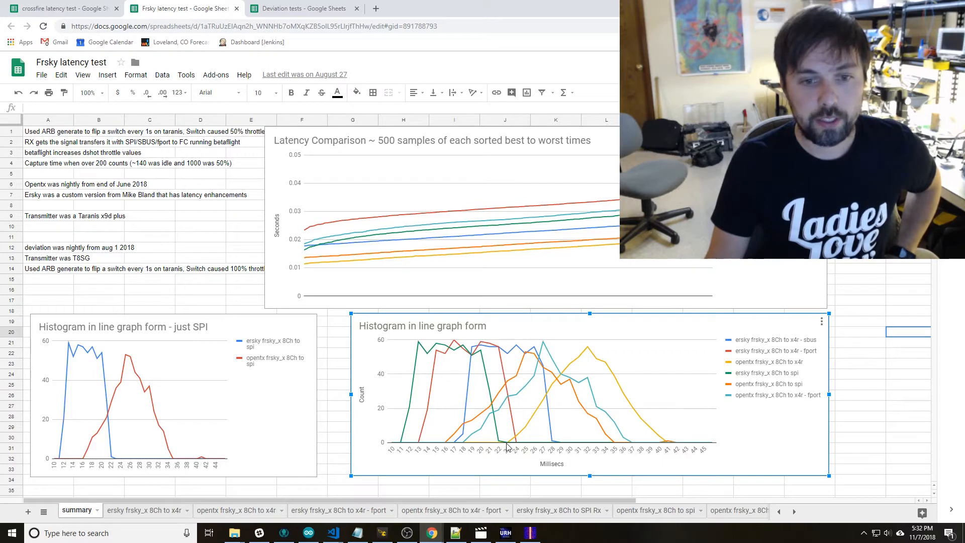
pyautogui.moveTo(655, 406)
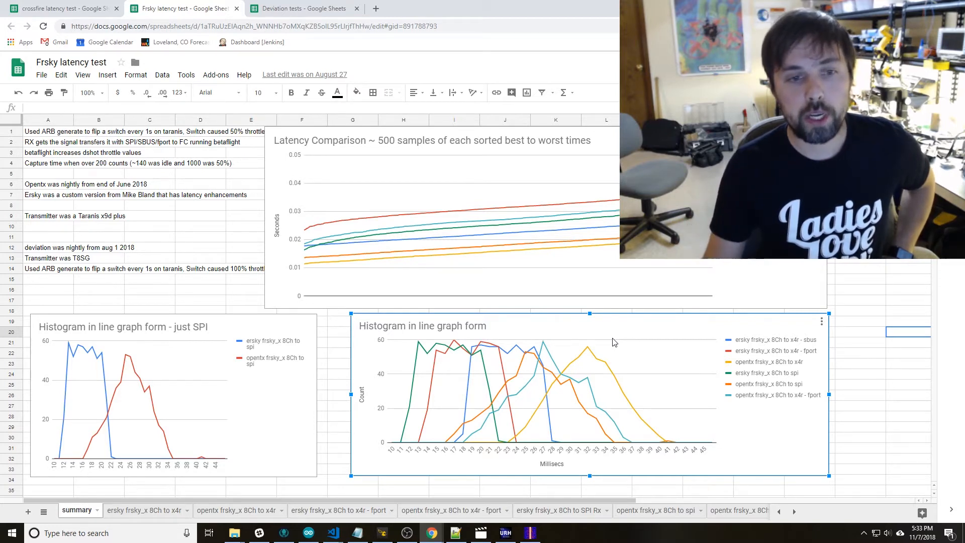
pyautogui.moveTo(420, 445)
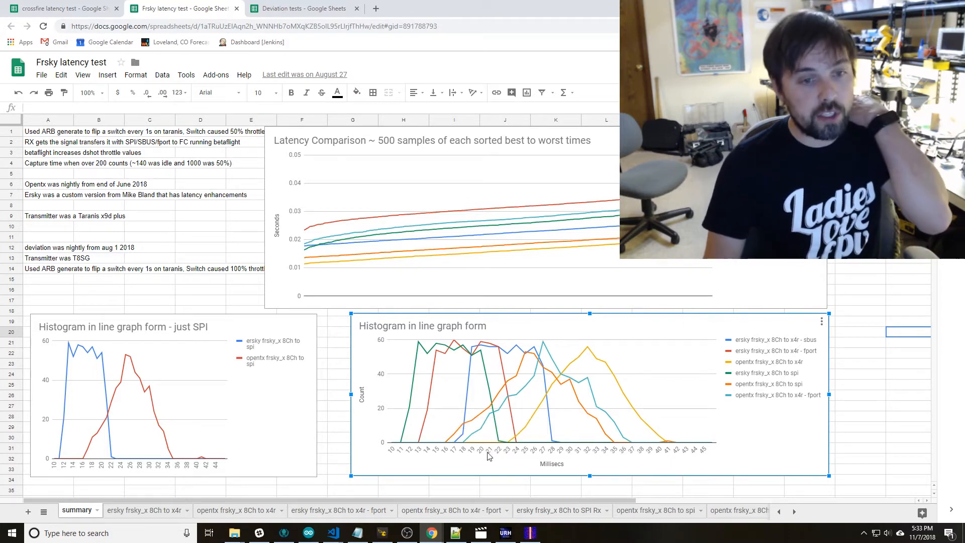
pyautogui.click(58, 8)
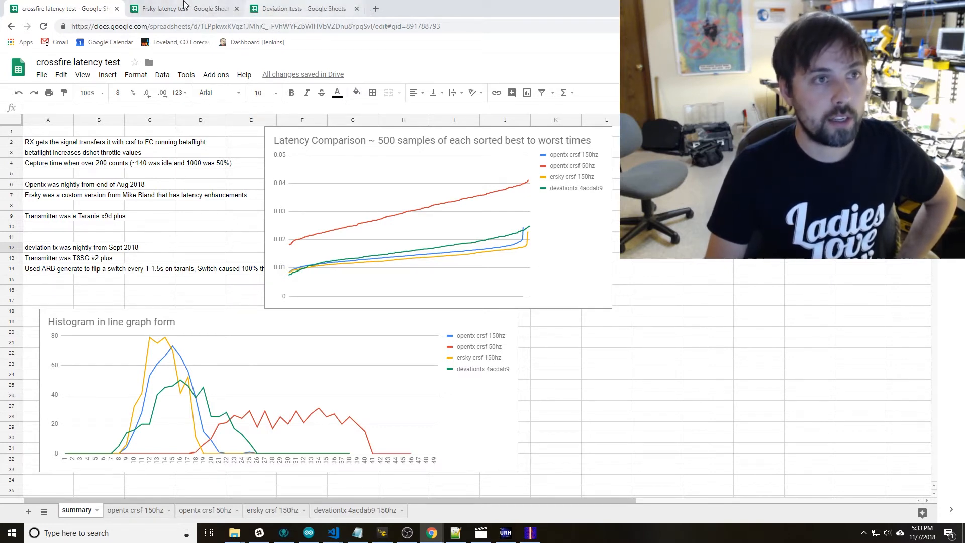
# Show the Frsky latency test summary with its comparison chart and histograms again
pyautogui.click(179, 8)
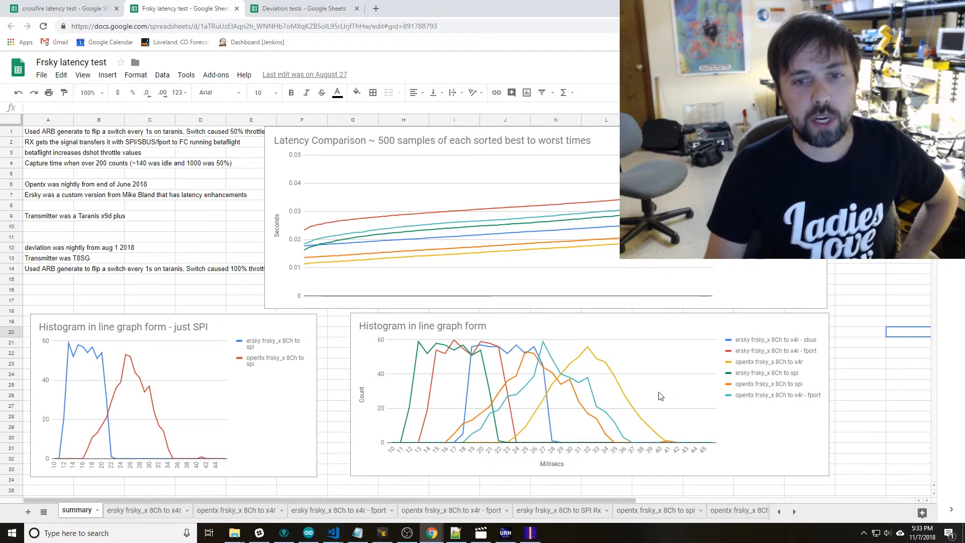
pyautogui.moveTo(522, 371)
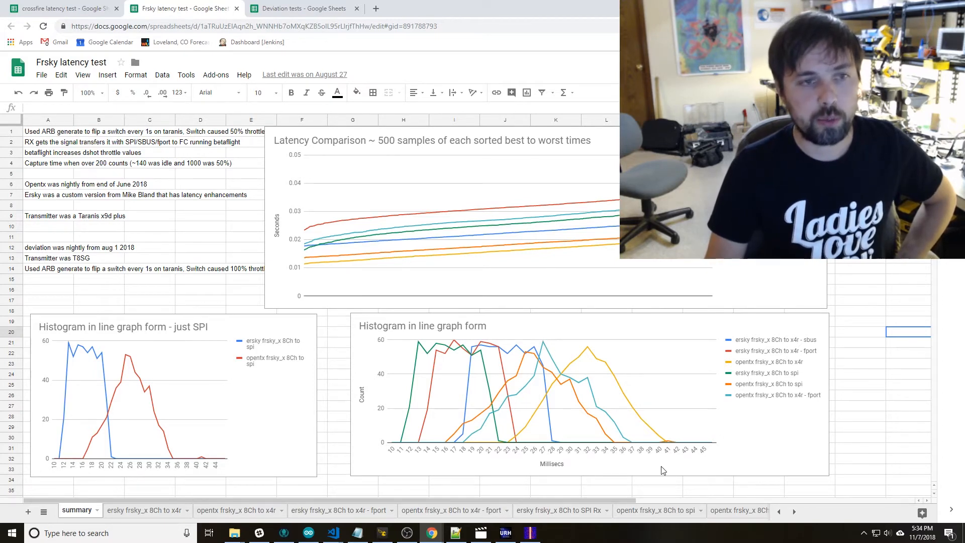
pyautogui.moveTo(491, 442)
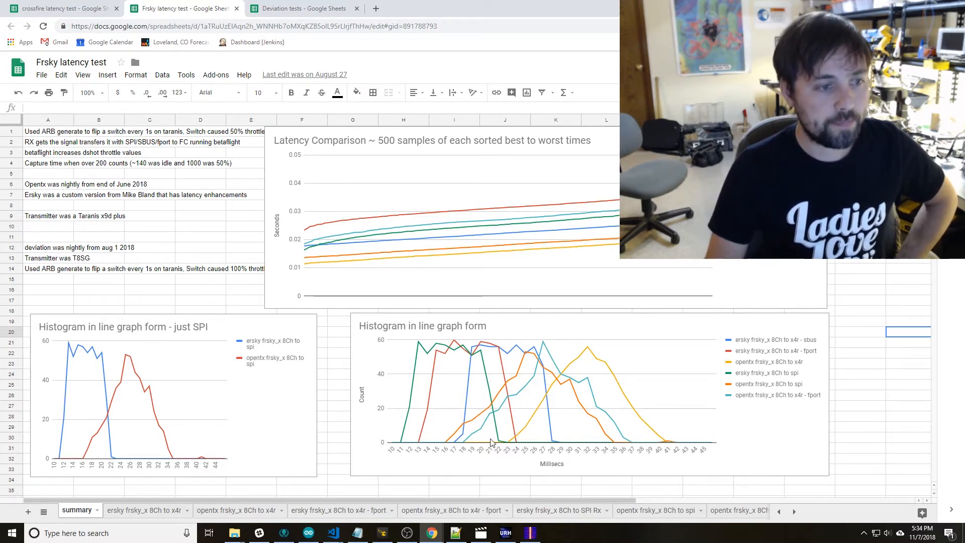
pyautogui.moveTo(302, 8)
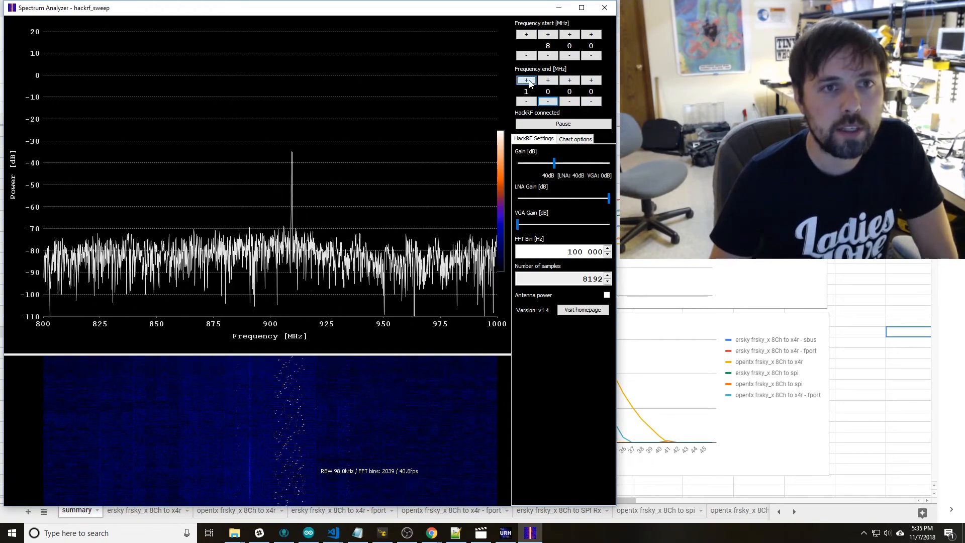
# Set the sweep to end at 2600 MHz and raise its start to cover the 2.4 GHz band
pyautogui.click(547, 81)
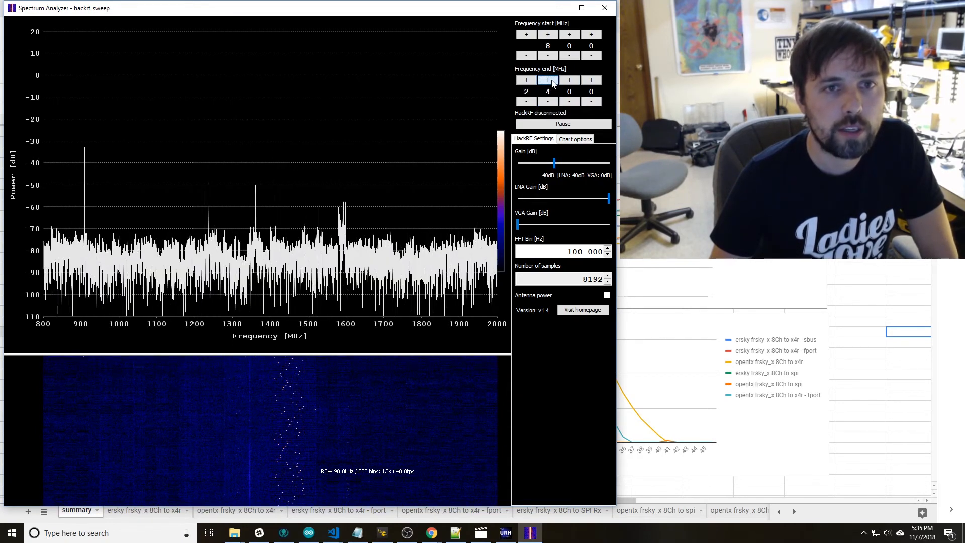
pyautogui.click(547, 80)
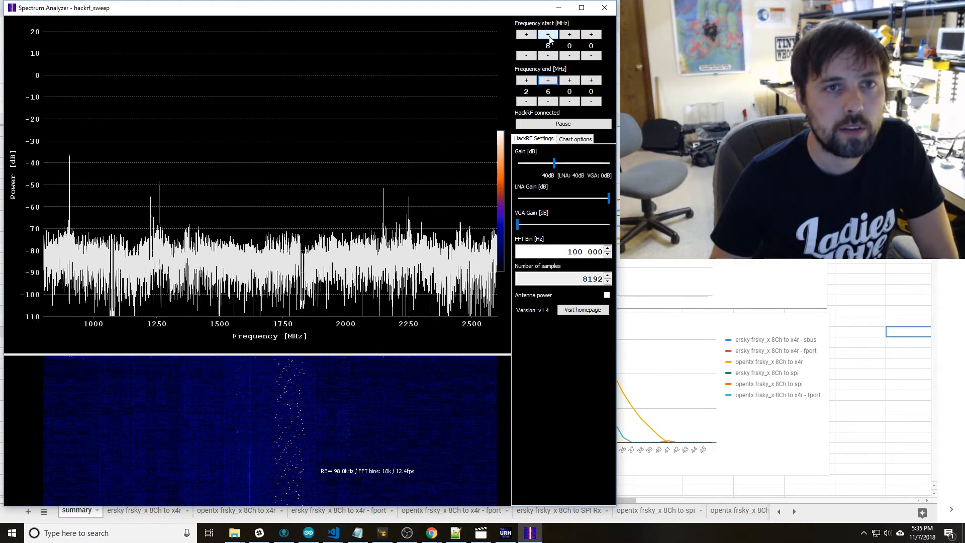
pyautogui.click(547, 34)
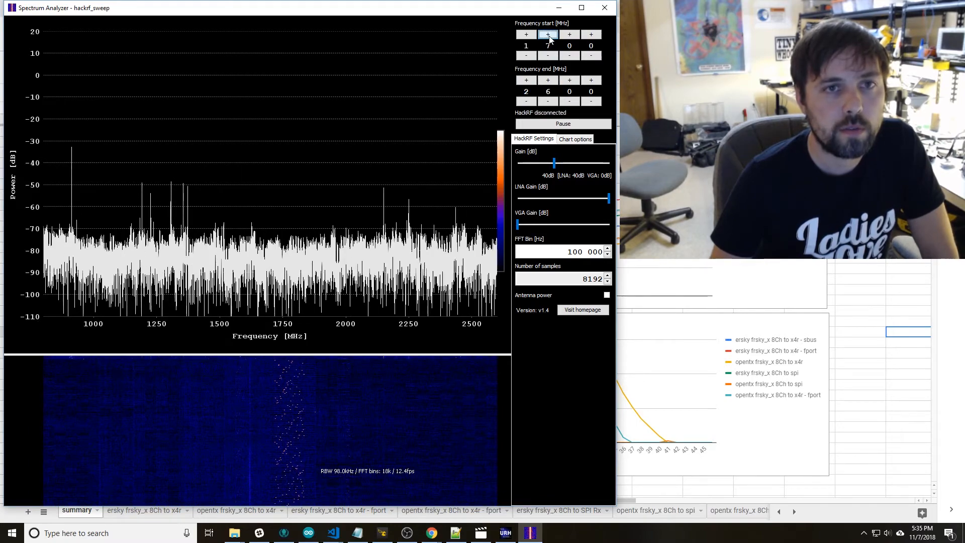
pyautogui.click(546, 34)
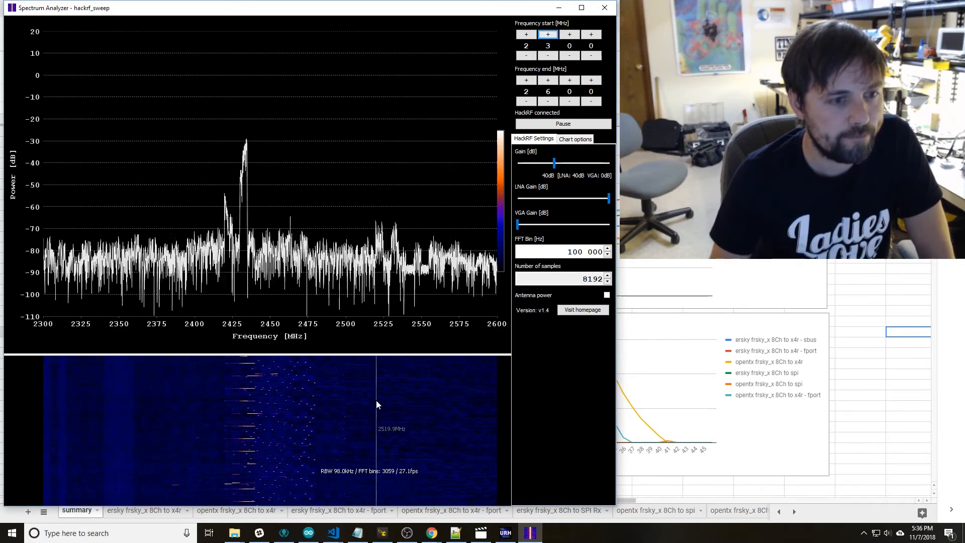
pyautogui.moveTo(253, 390)
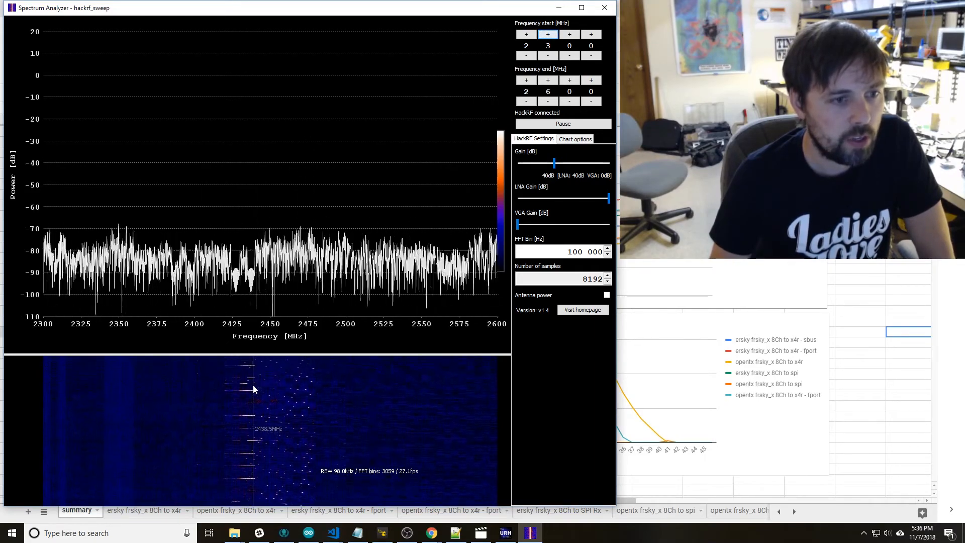